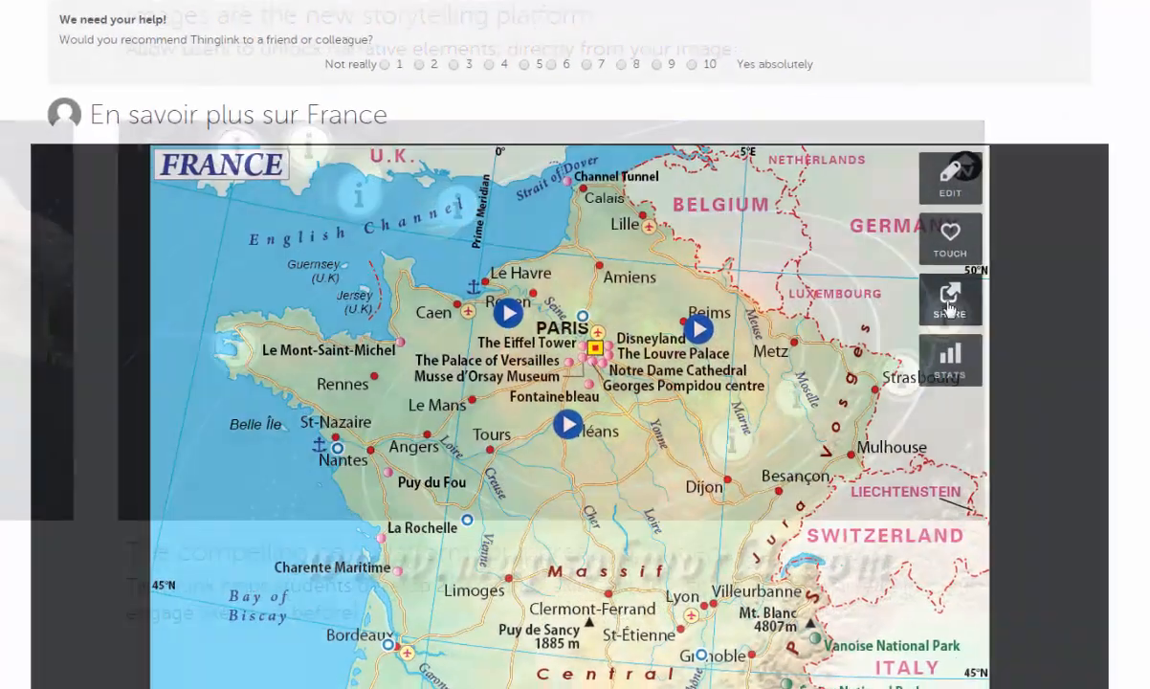
Leave the France map example and return to the thinglink.com homepage.
left_click(949, 298)
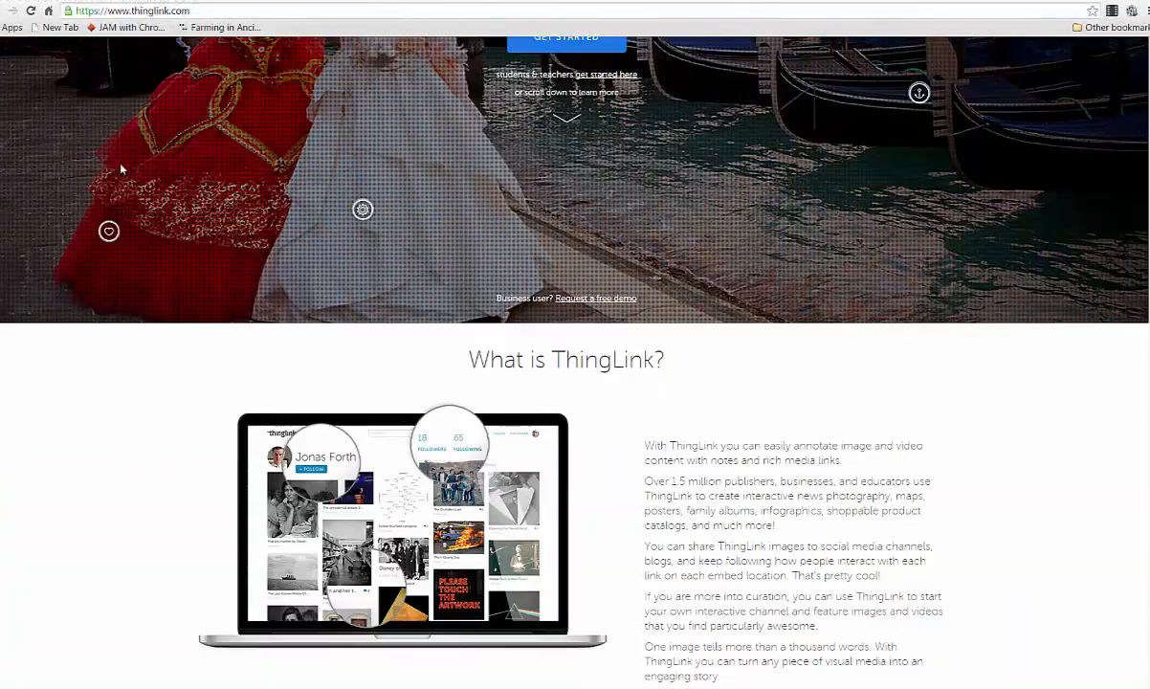
Scroll to the Education section and follow 'Teachers and students, learn more' to the EDU plans.
scroll("down", 3)
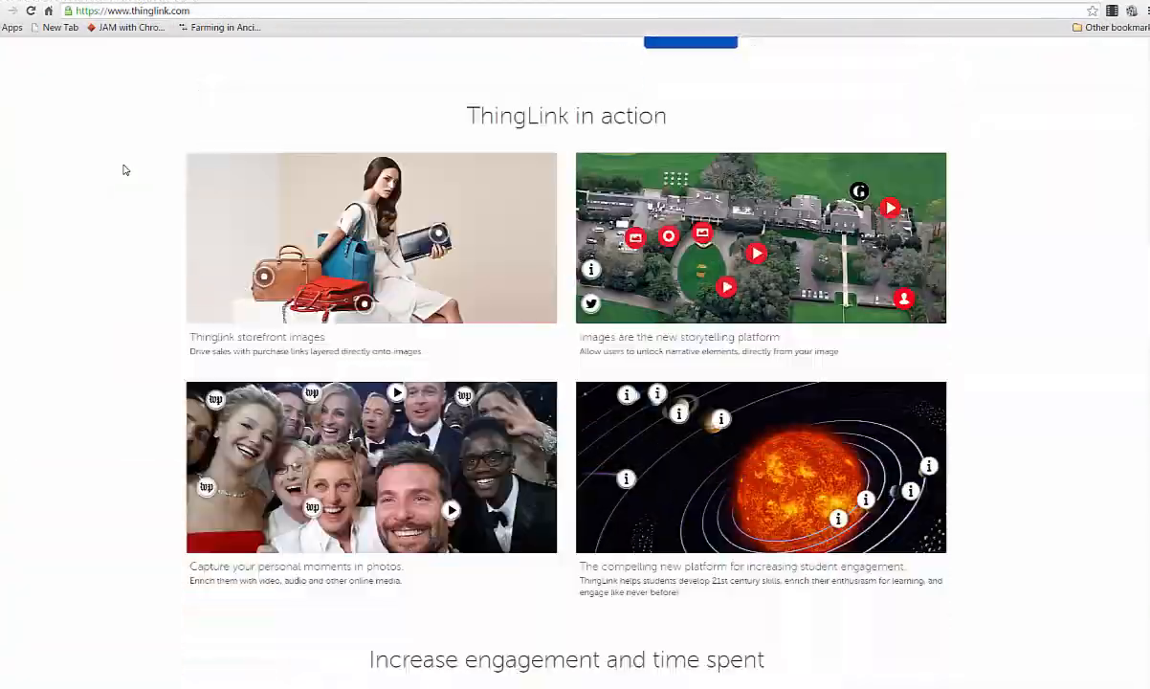
scroll("down", 3)
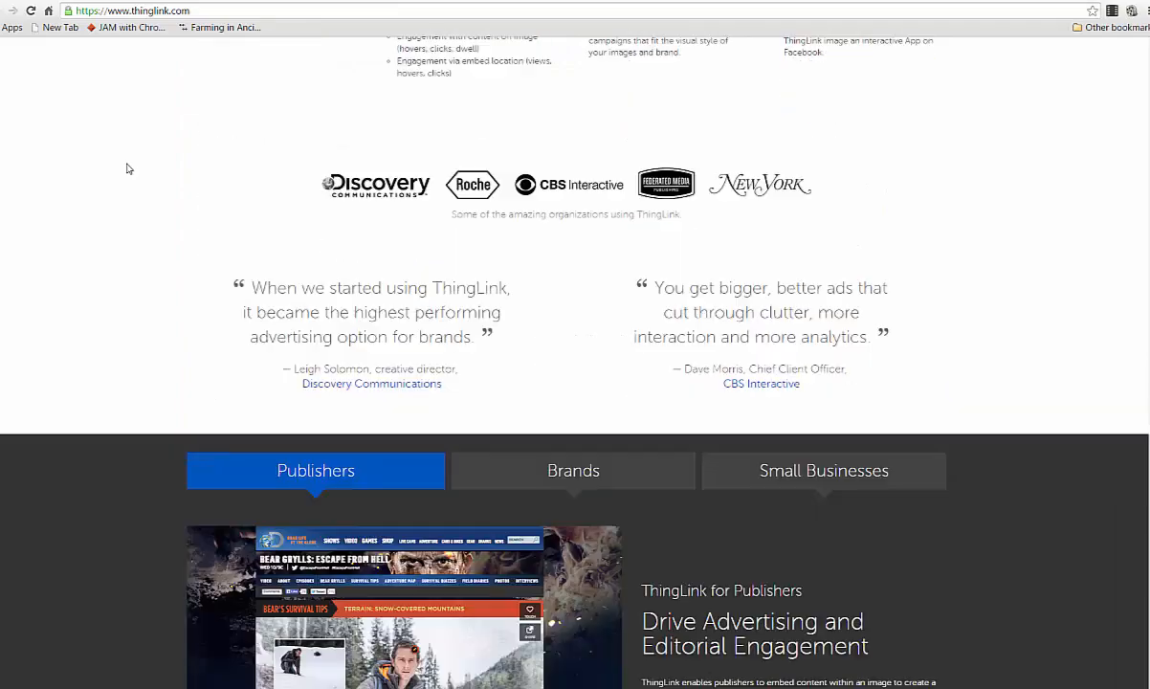
scroll("down", 3)
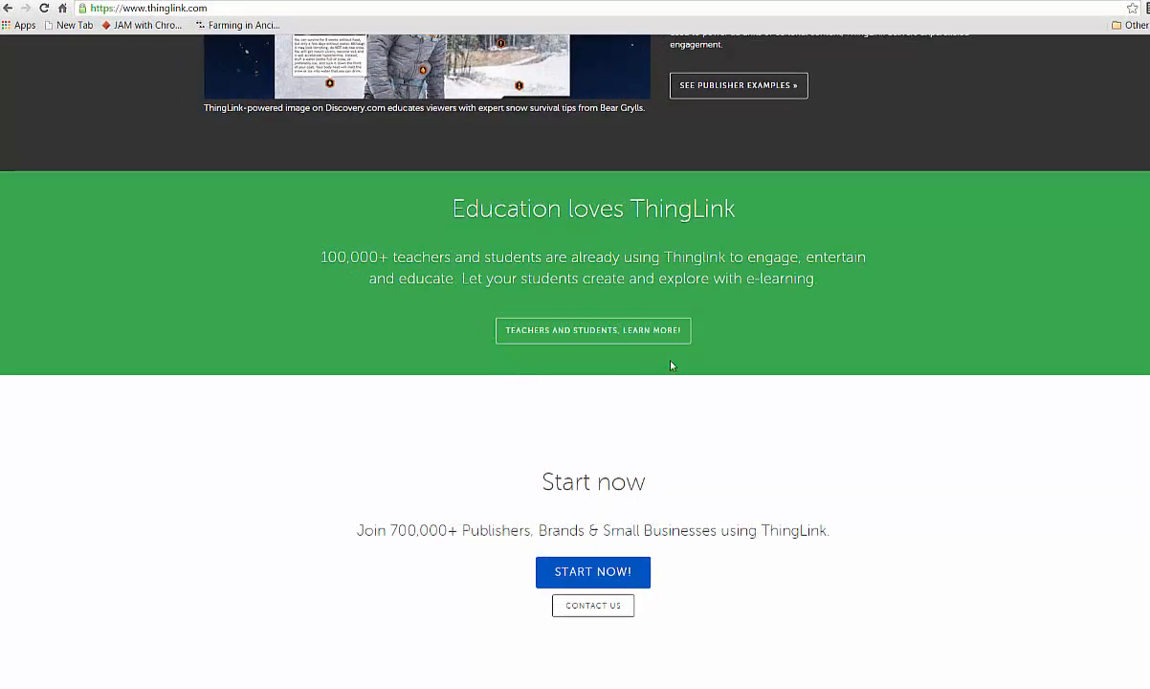
left_click(593, 329)
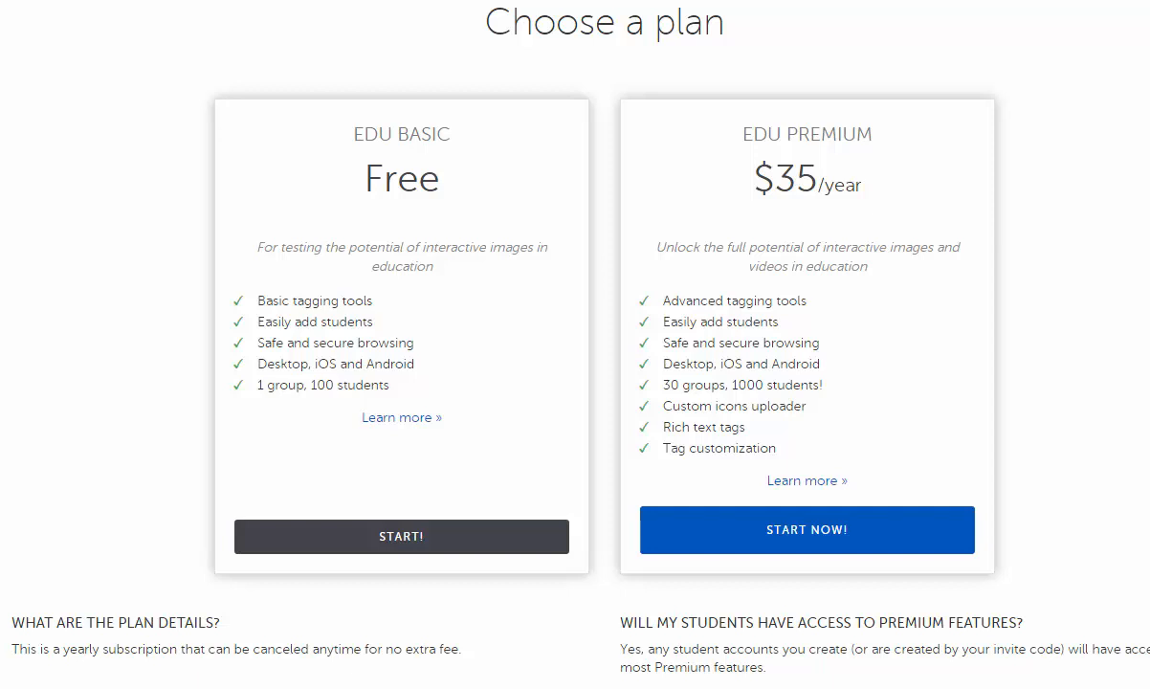
mouse_move(264, 498)
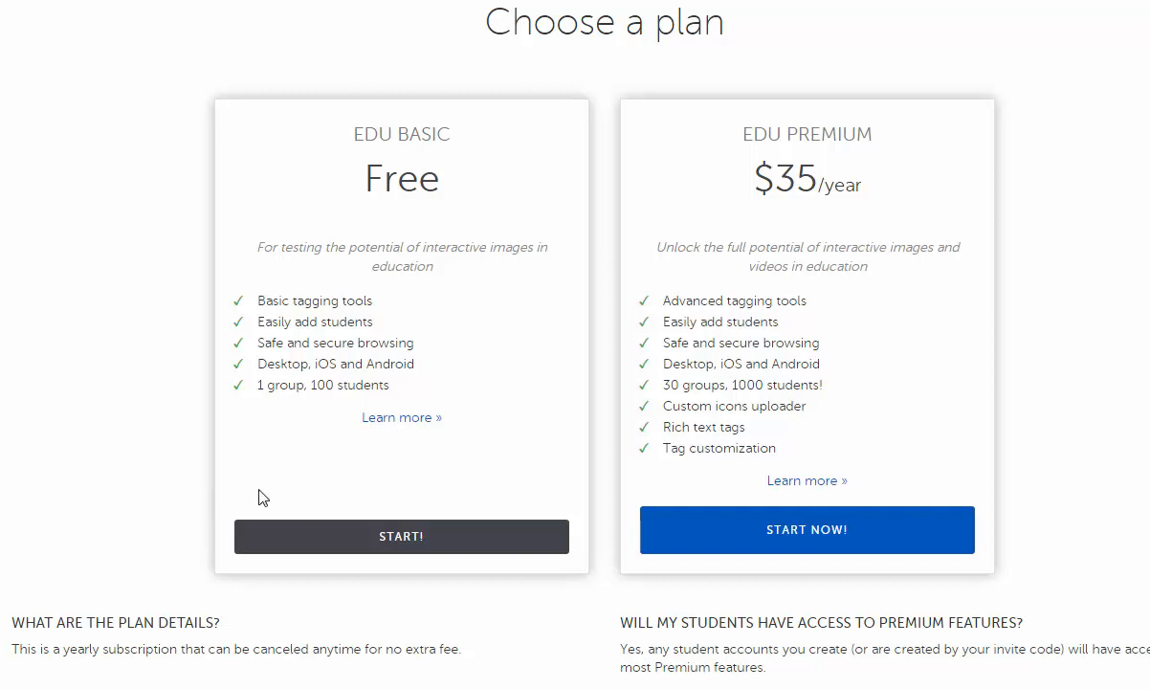
mouse_move(689, 603)
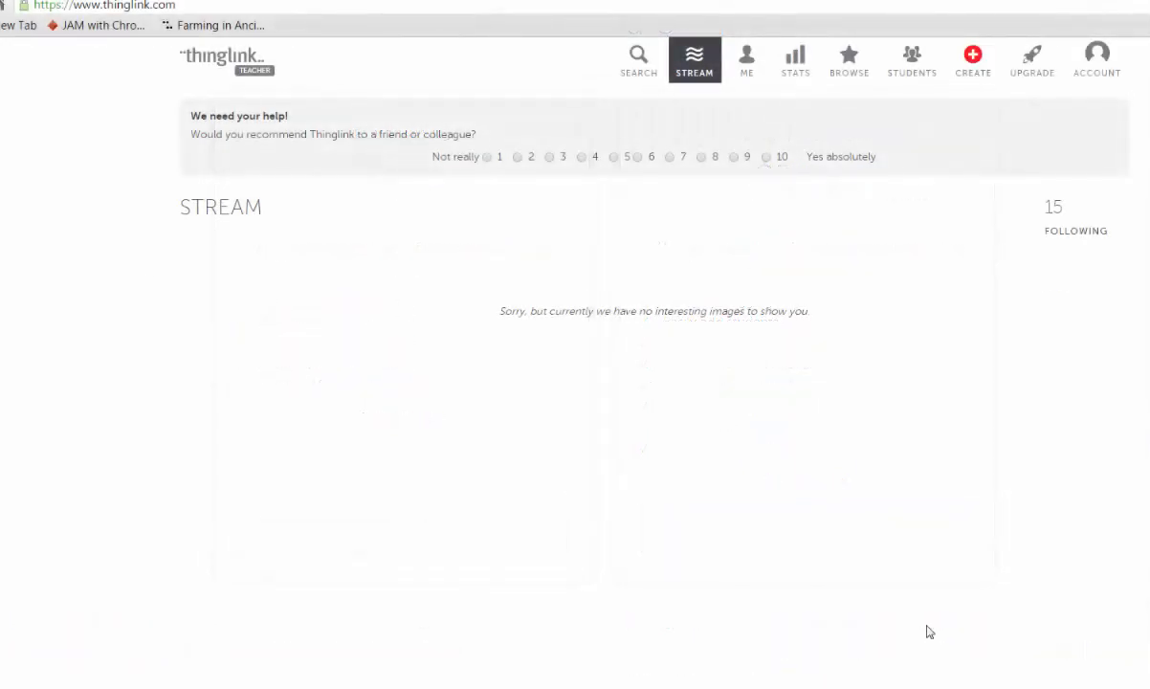
mouse_move(1121, 125)
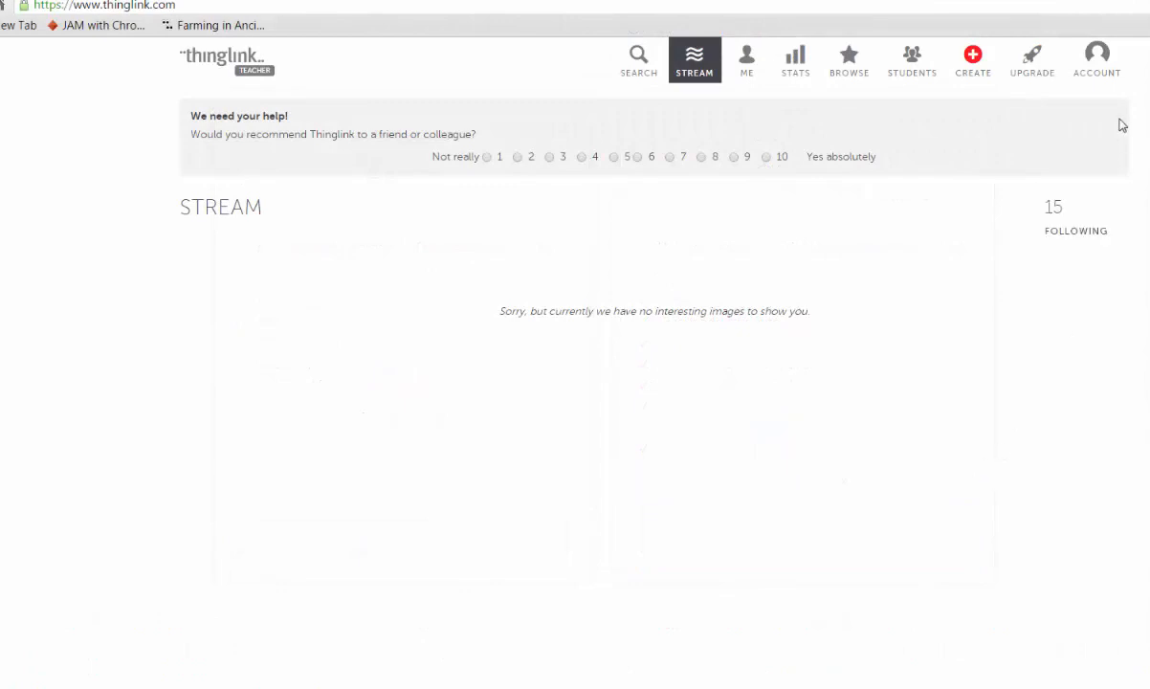
mouse_move(973, 59)
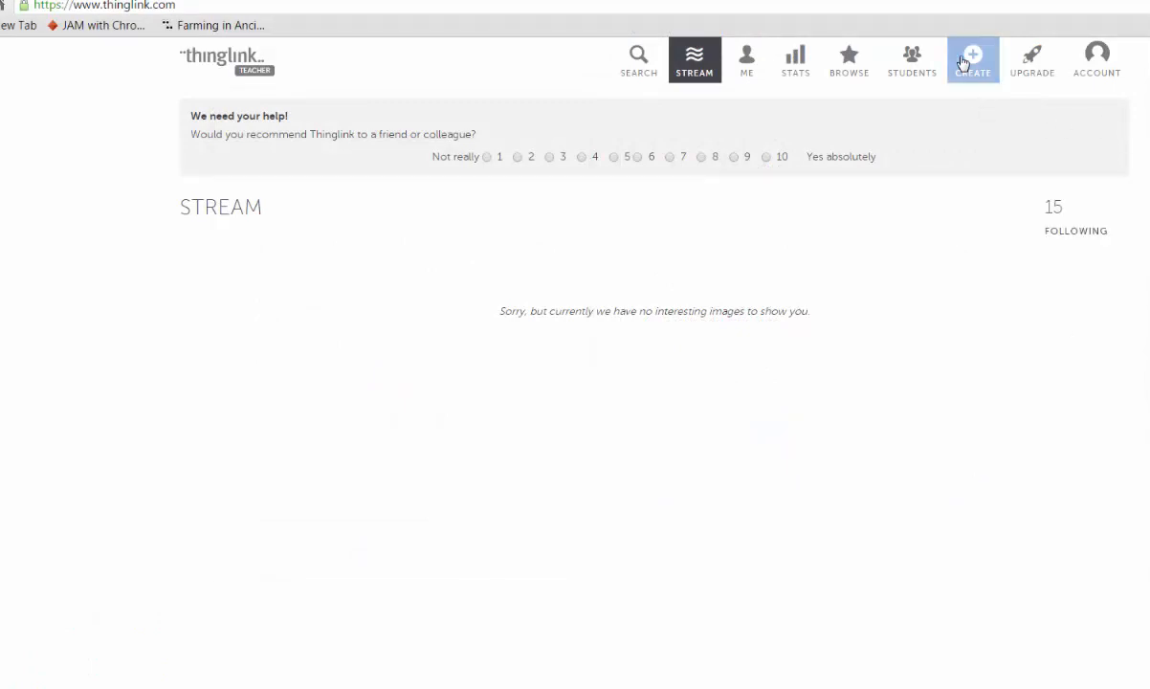
Start a new interactive image, checking the web-link import before settling on hard-drive upload.
left_click(972, 59)
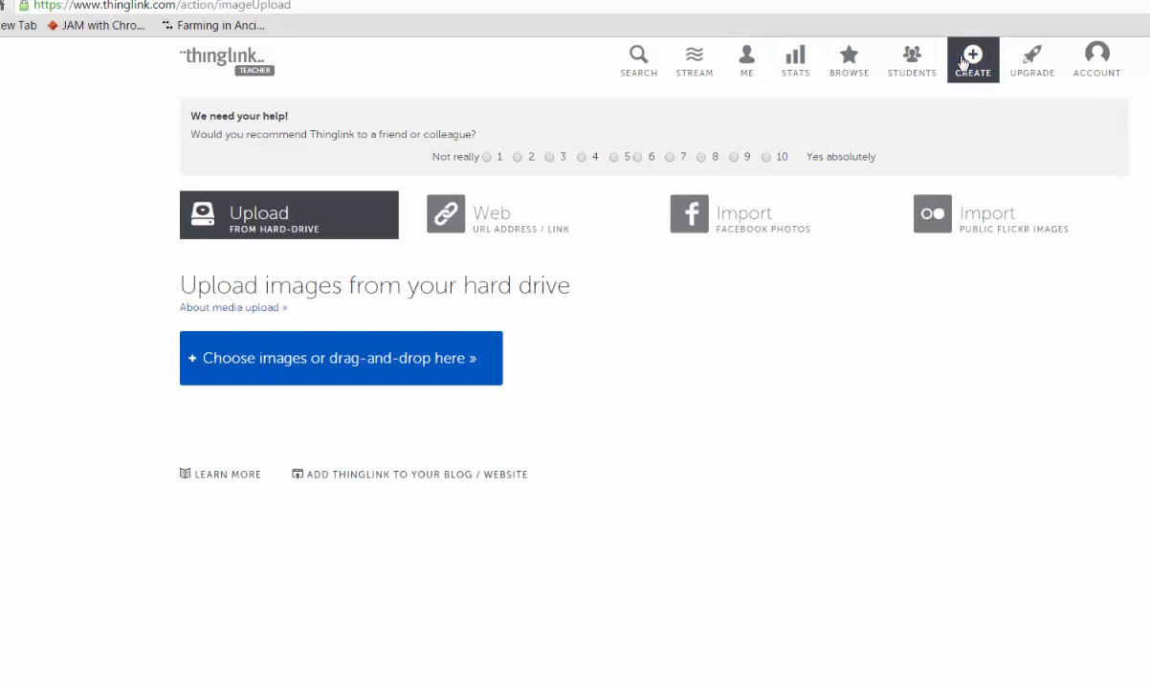
left_click(532, 214)
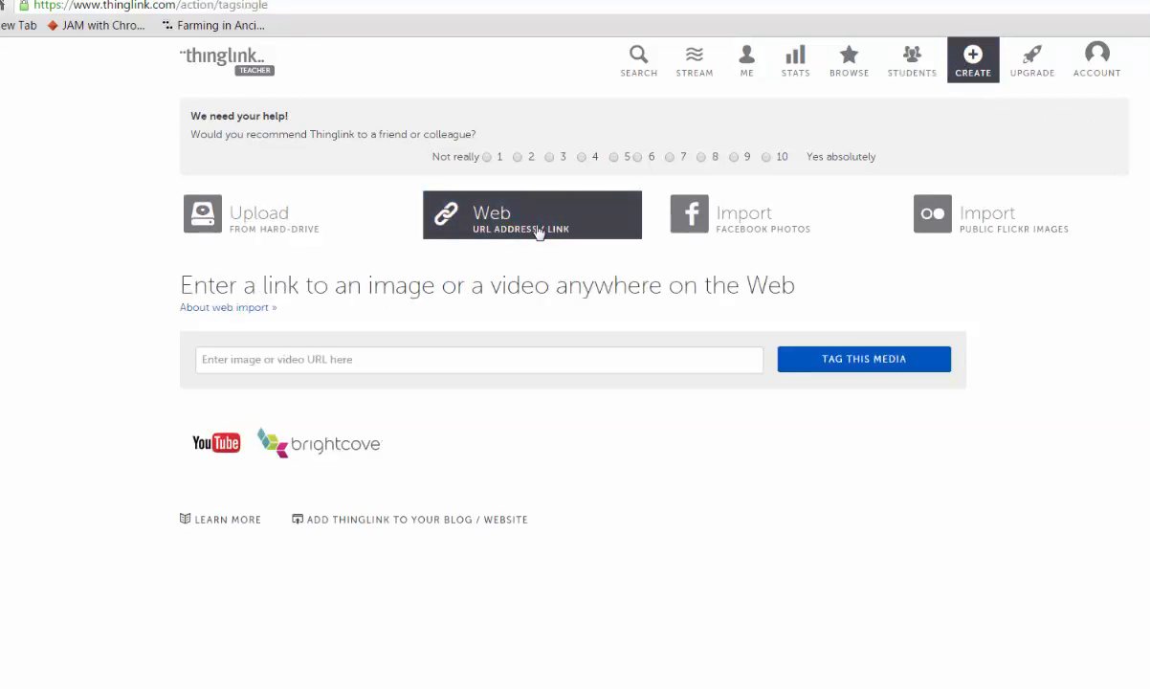
mouse_move(521, 236)
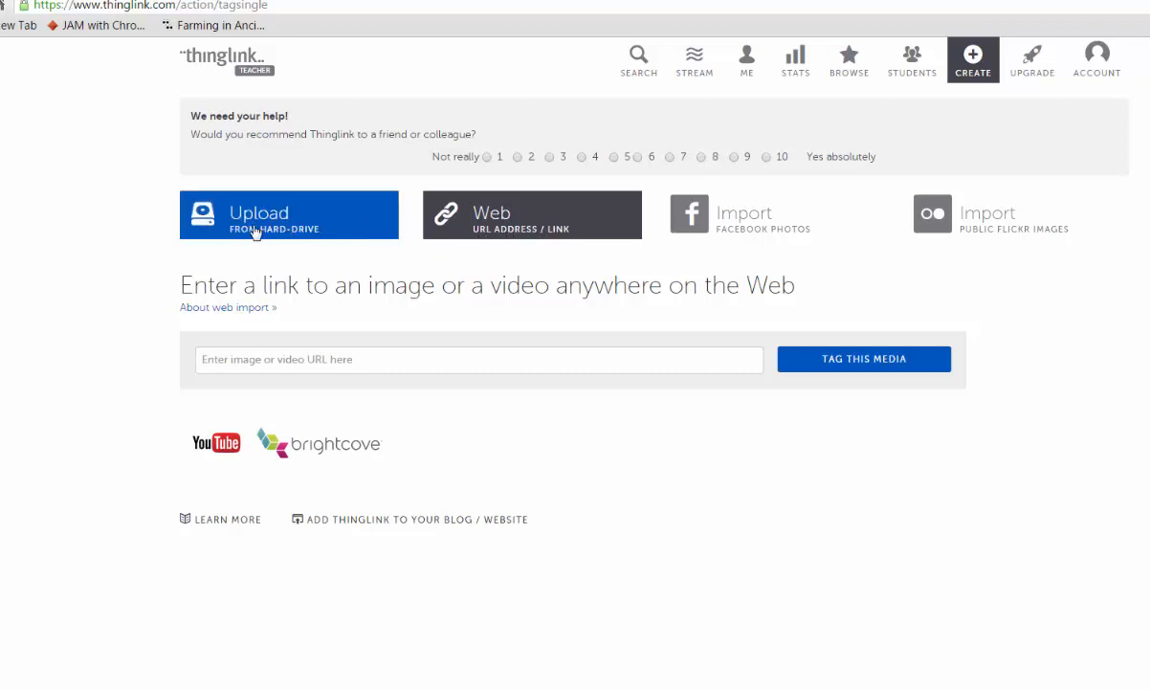
left_click(287, 215)
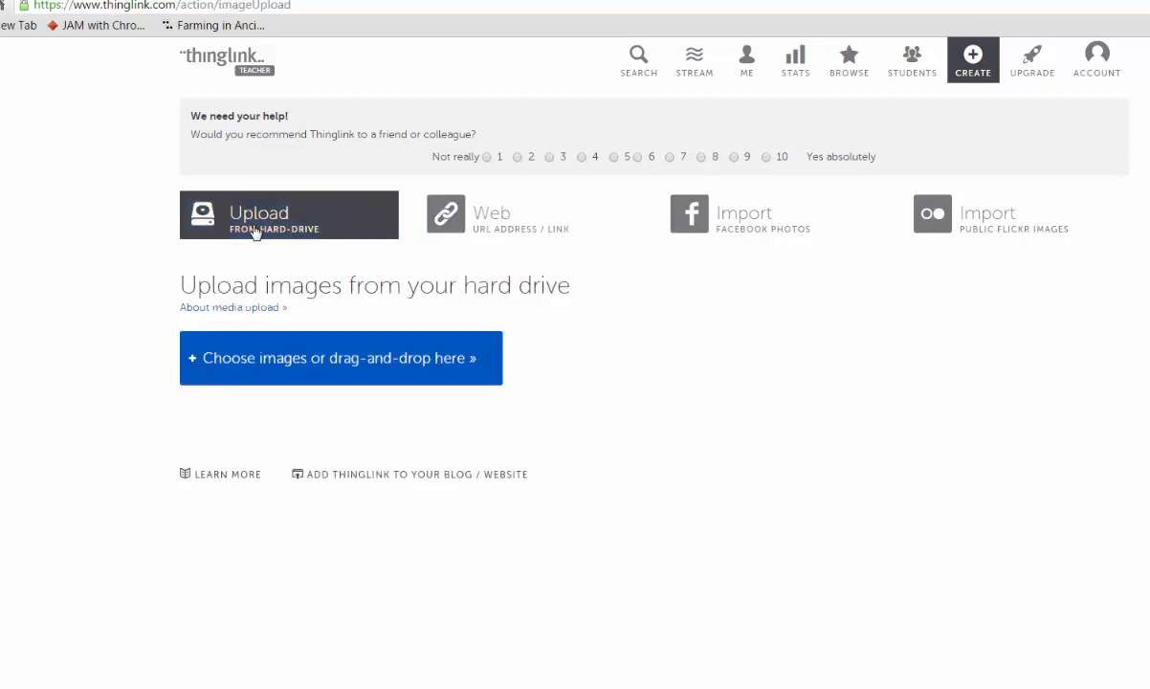
mouse_move(337, 362)
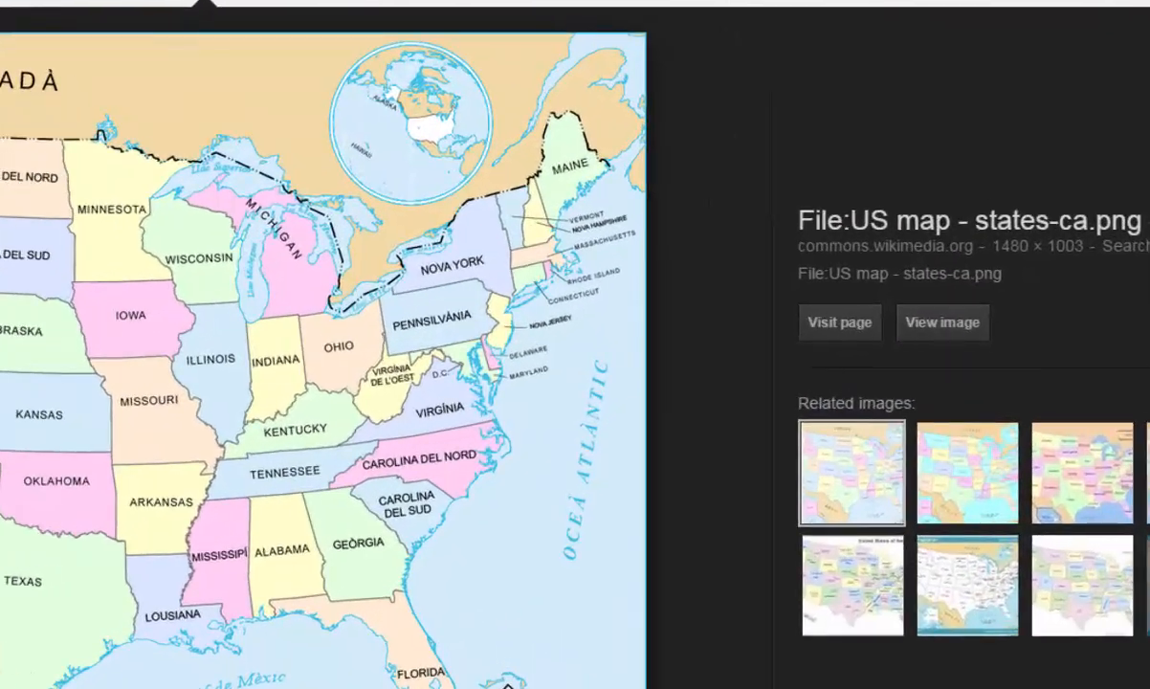
mouse_move(1049, 344)
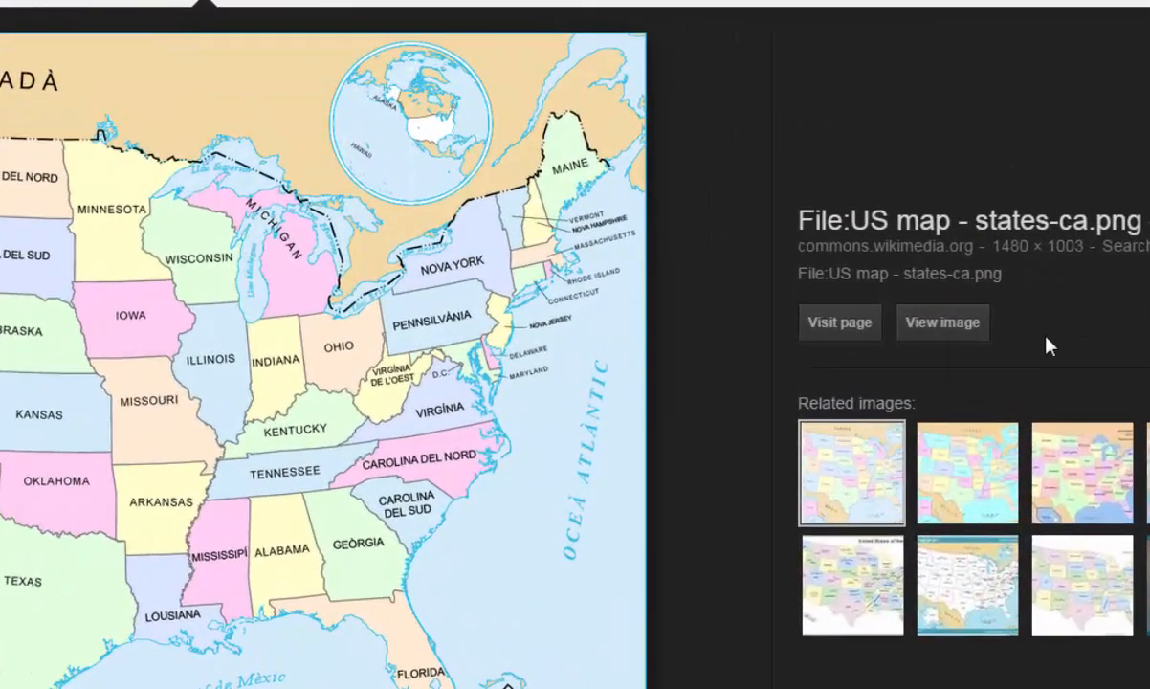
View the Wikimedia US states map image on its own from Google Images.
left_click(942, 322)
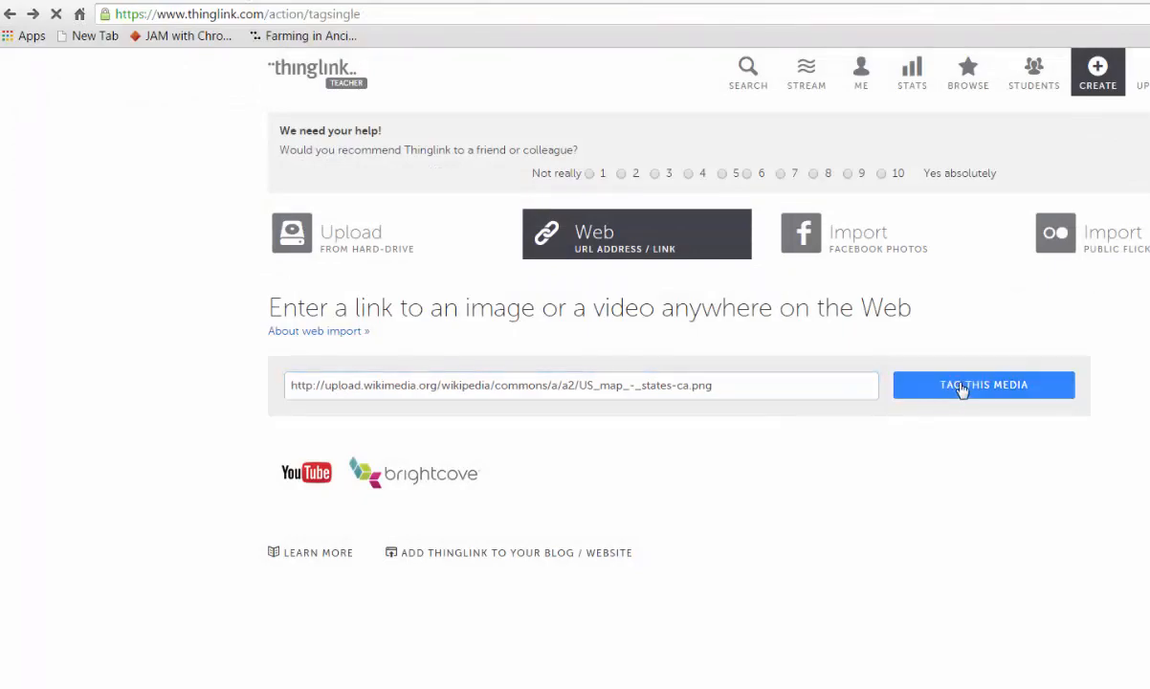
Import the US map for tagging as 'My Interactive Map' and write a tag about New York State.
left_click(983, 385)
type("This is New")
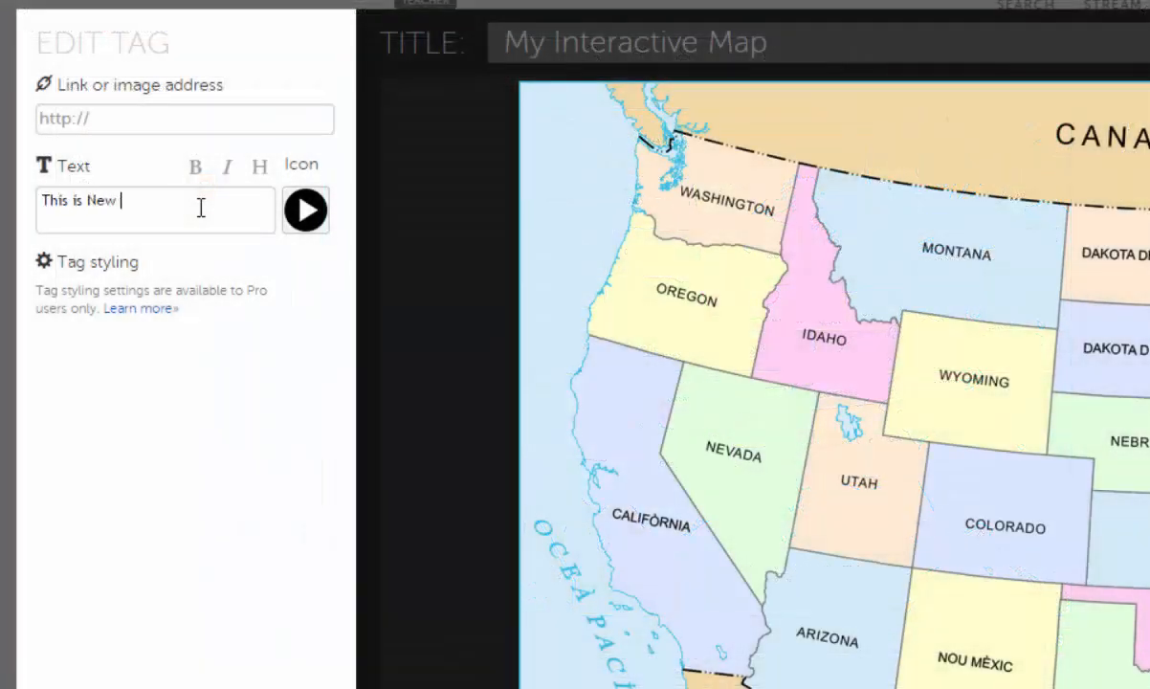
type("York State. Watch a move all ab")
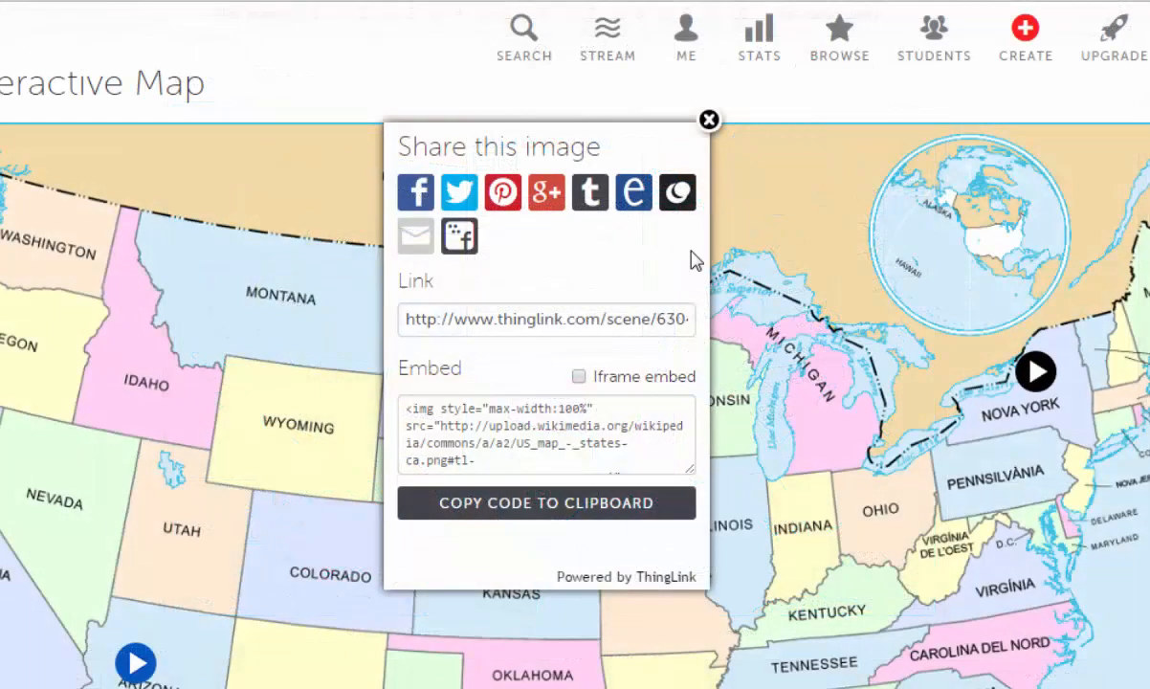
mouse_move(586, 329)
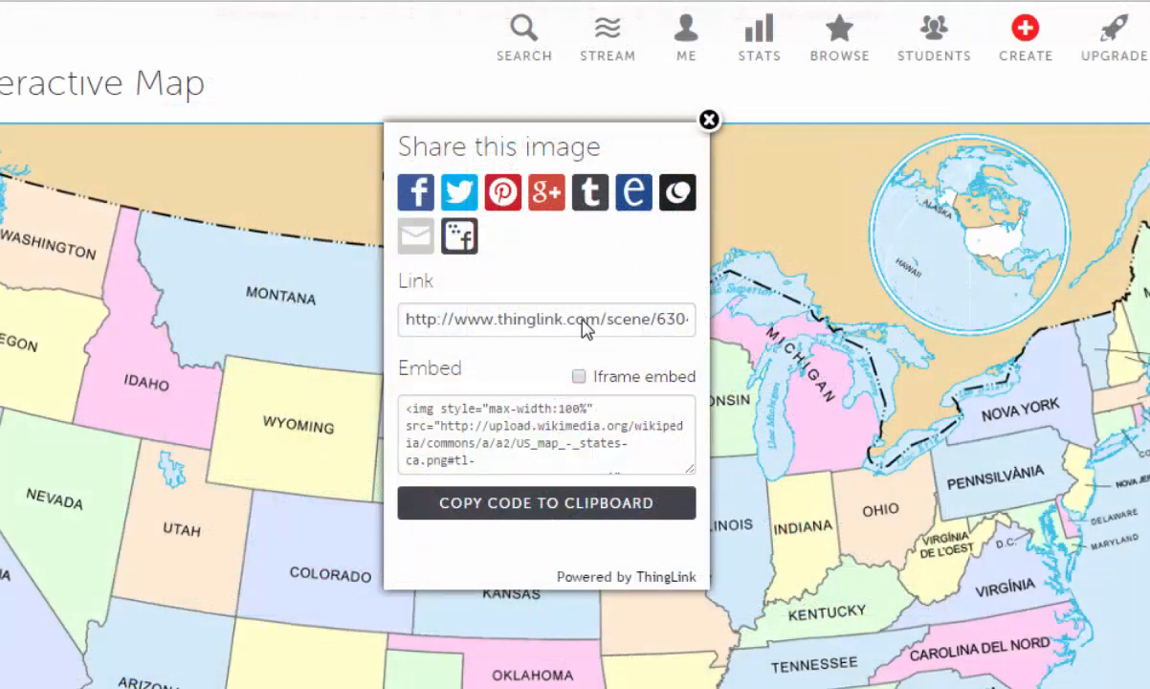
Highlight the map's share link for copying, then move on to searching public images.
left_click(546, 321)
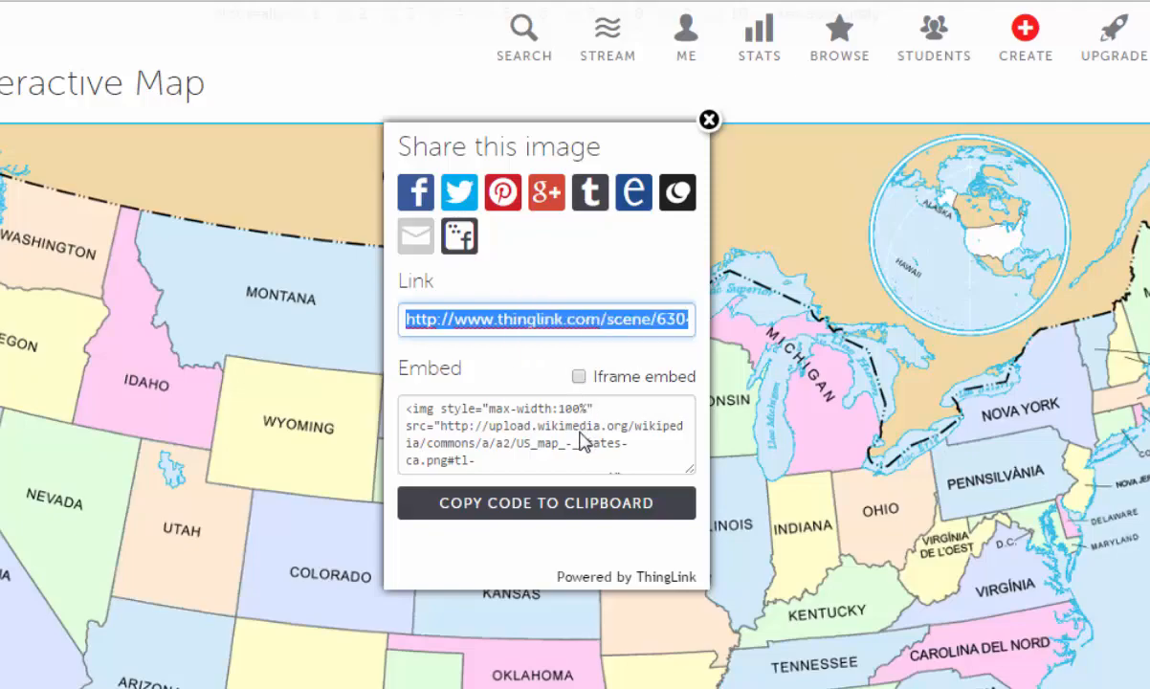
left_click(545, 437)
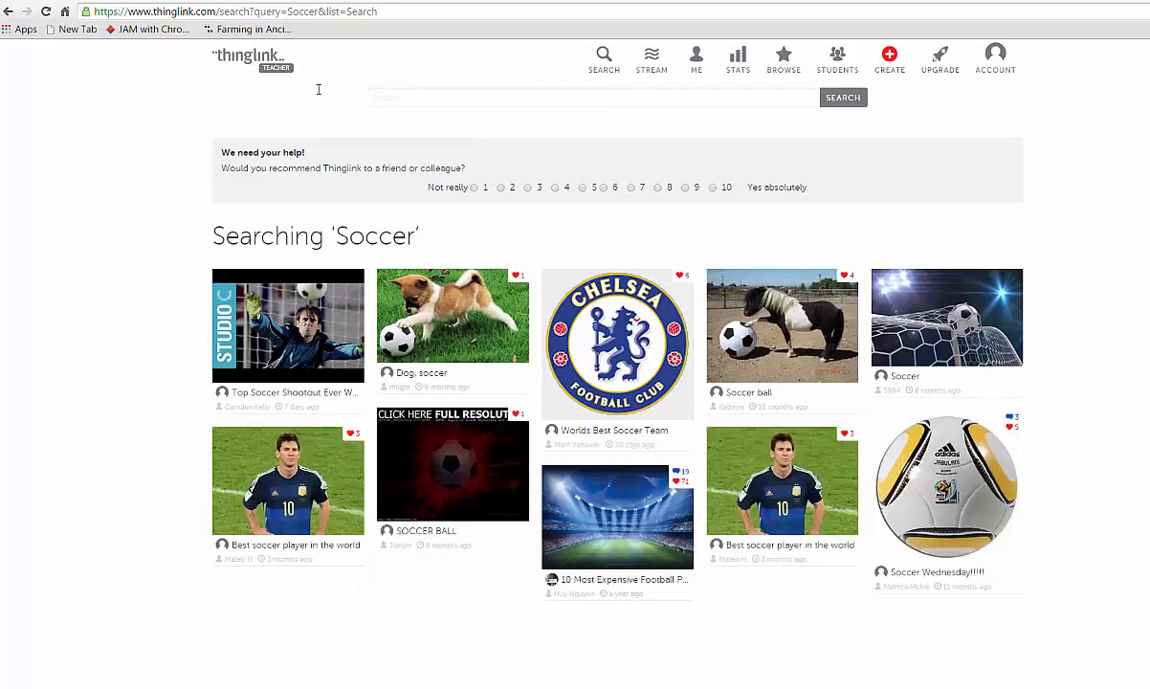
Browse the Soccer search results and view the Worlds Best Soccer Team (Chelsea) image.
scroll("down", 3)
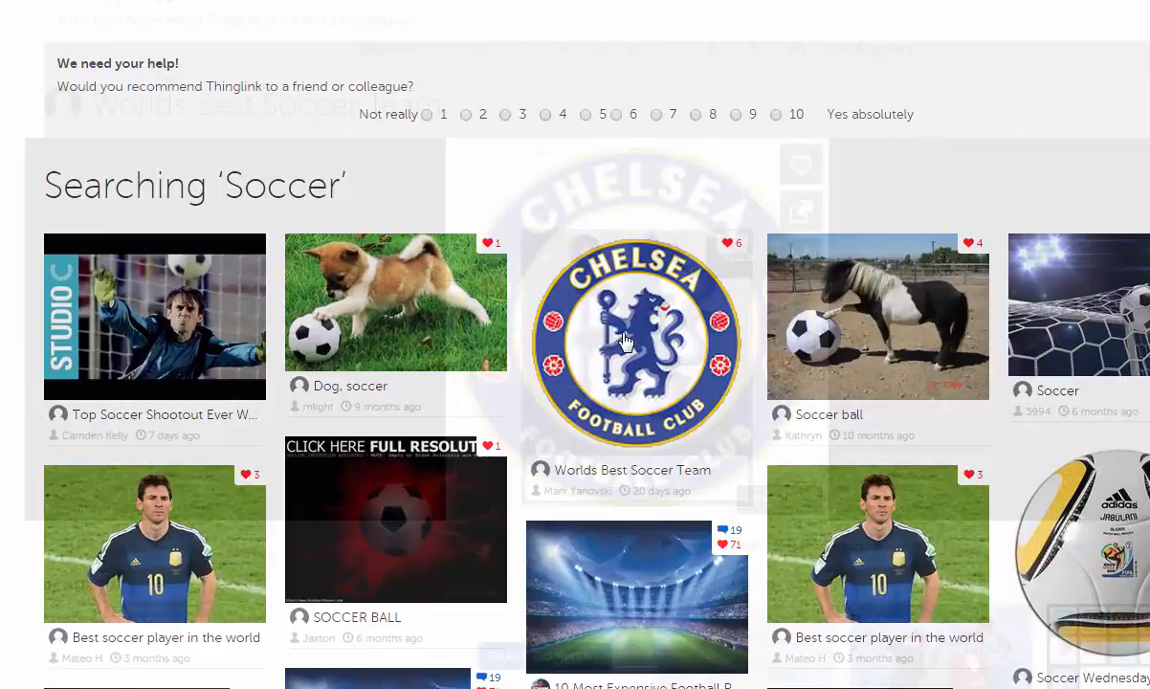
left_click(635, 341)
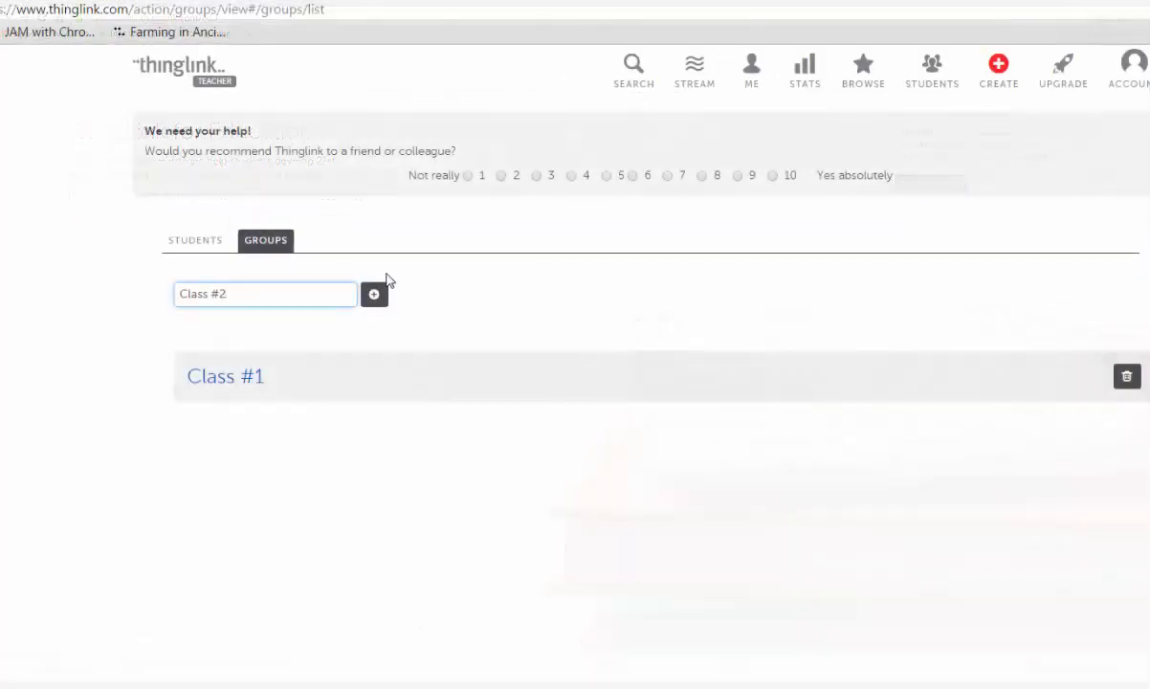
Create student group Class #2 and register a new student account in it.
left_click(375, 294)
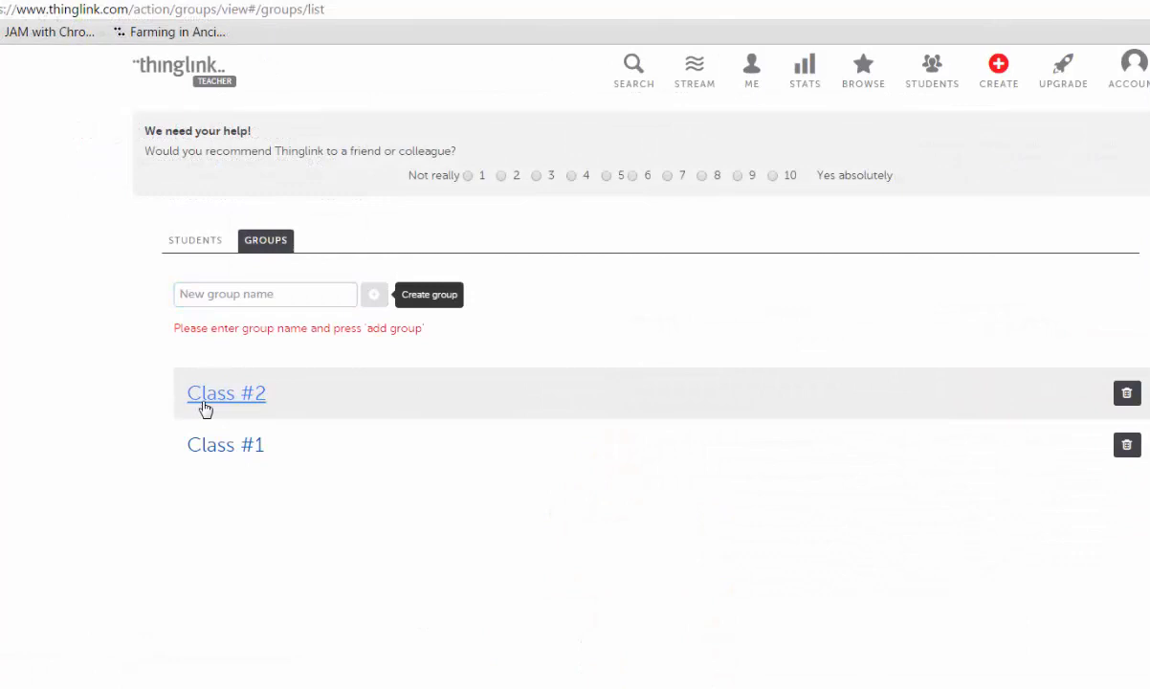
left_click(226, 392)
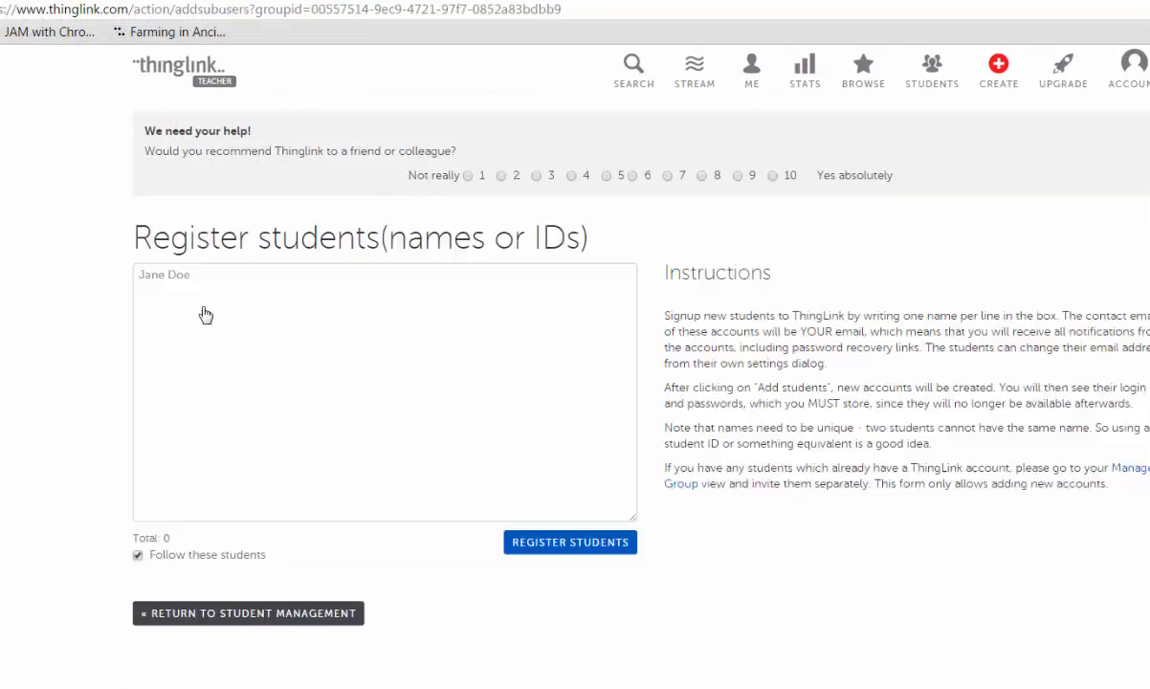
type("Mi")
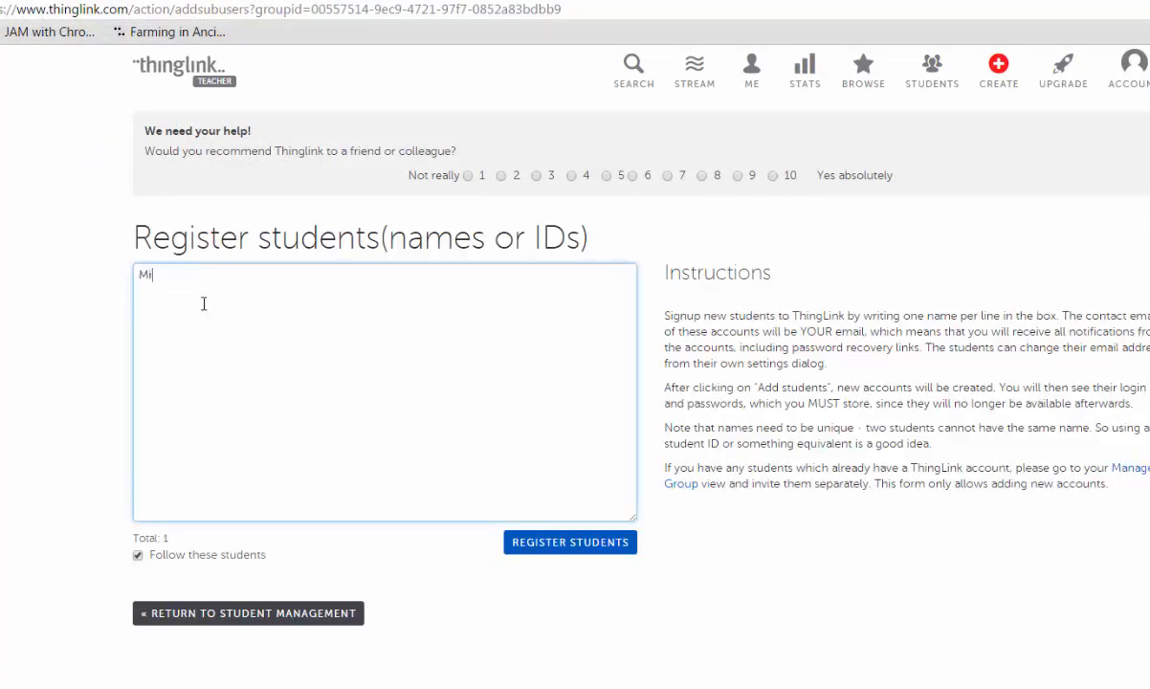
left_click(570, 541)
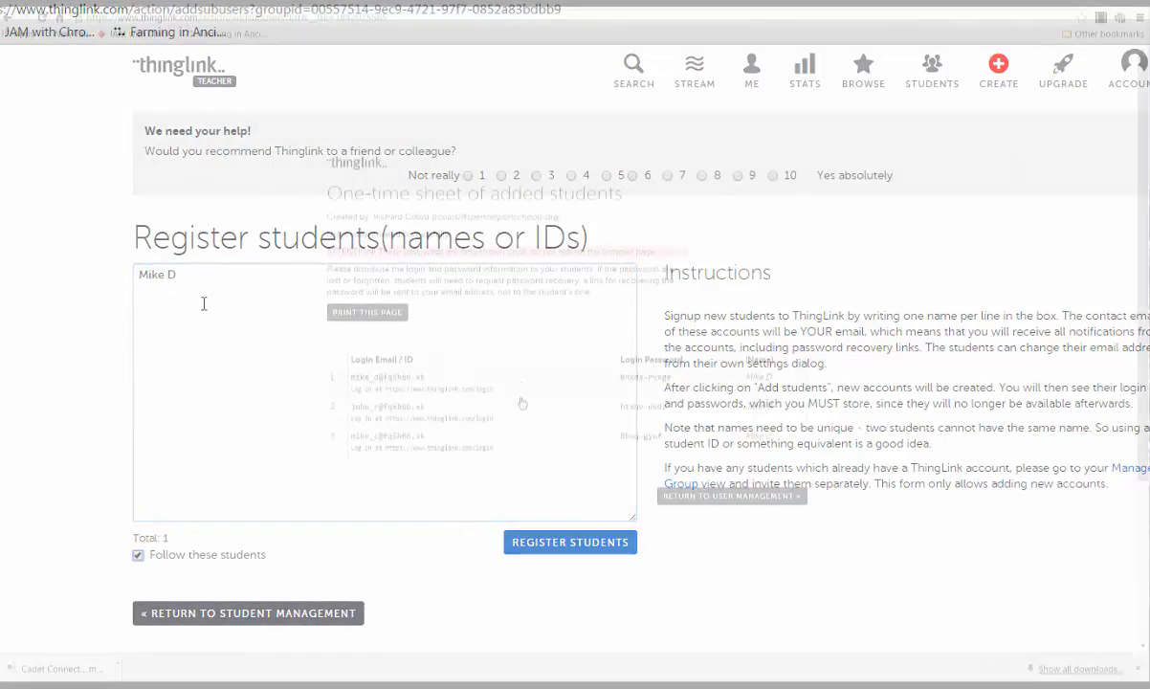
left_click(570, 542)
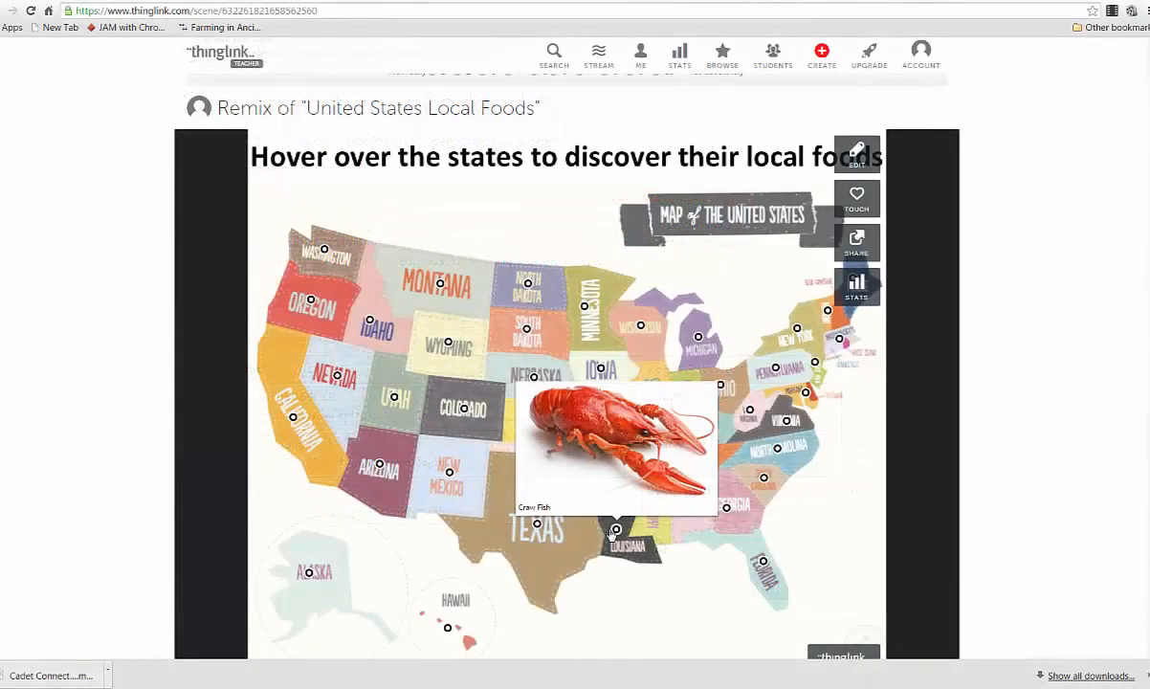
mouse_move(727, 505)
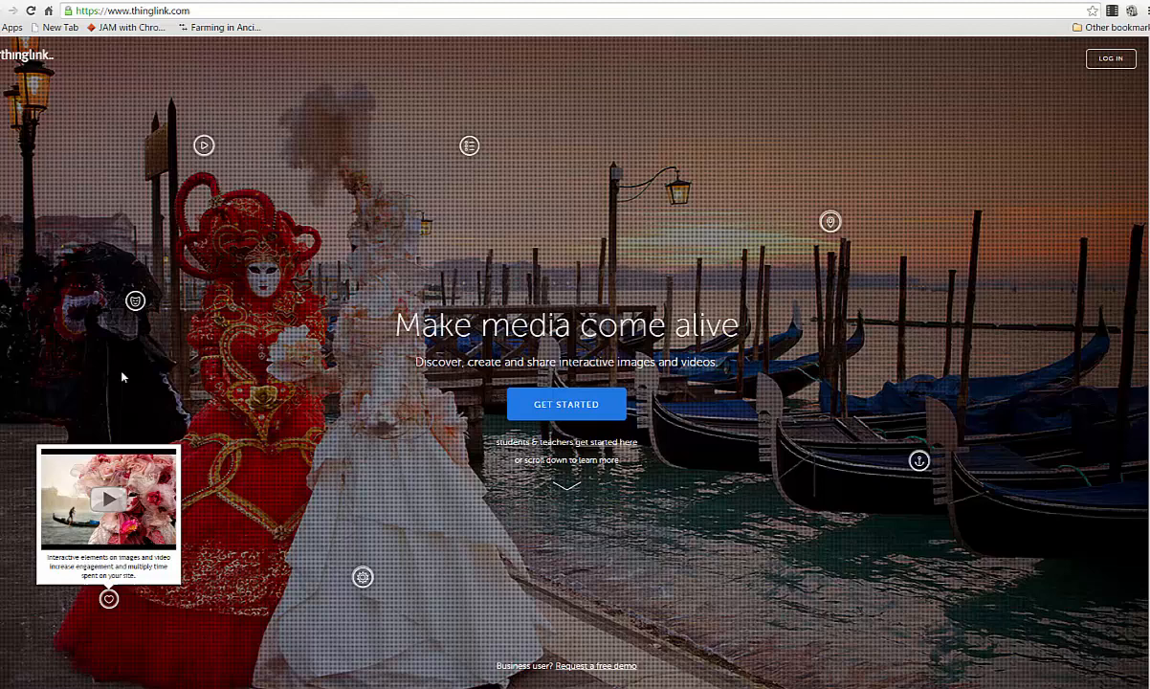
mouse_move(133, 300)
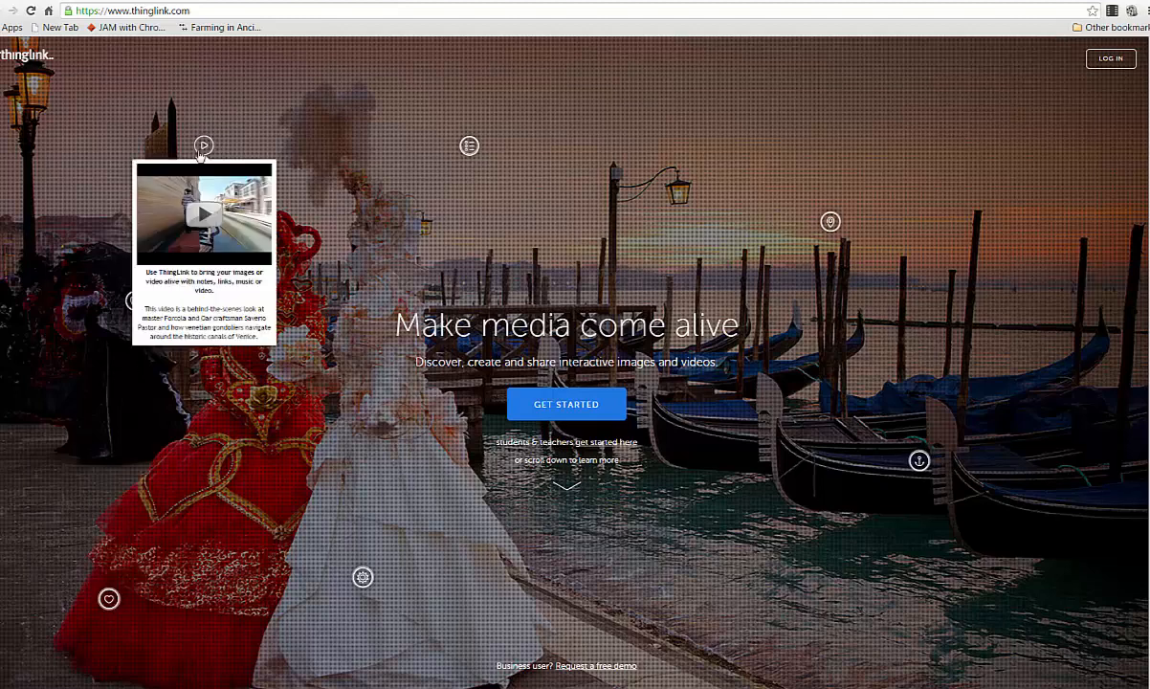
Bring up the homepage banner's poll tag on how you would use ThingLink.
left_click(469, 145)
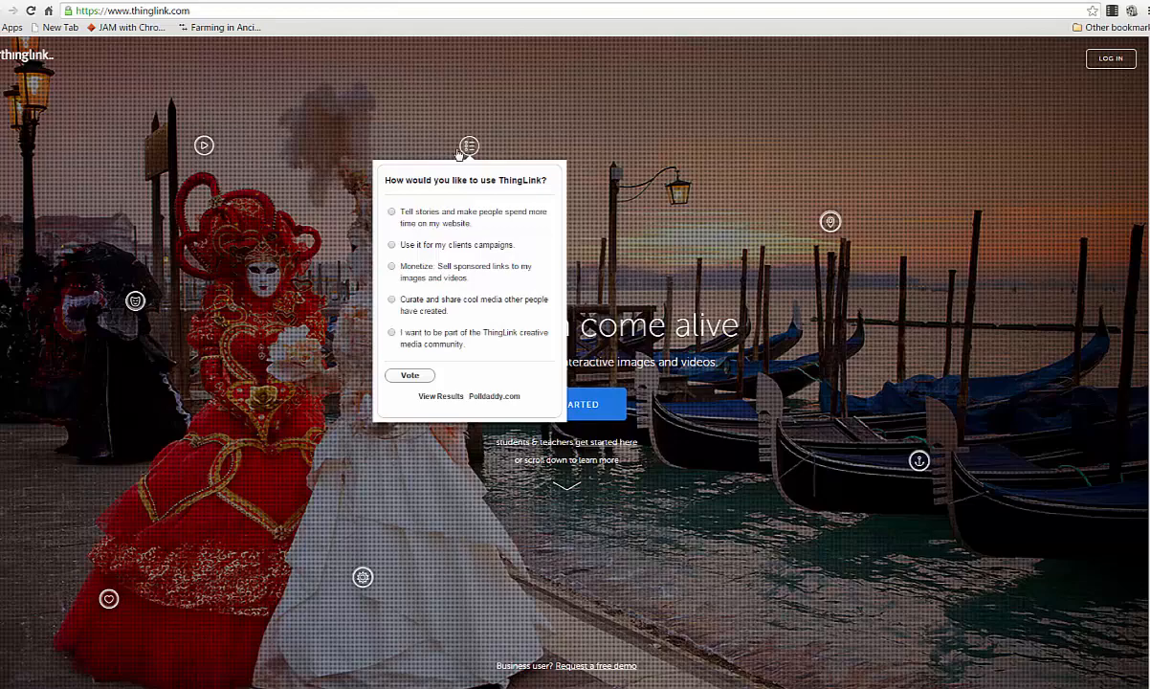